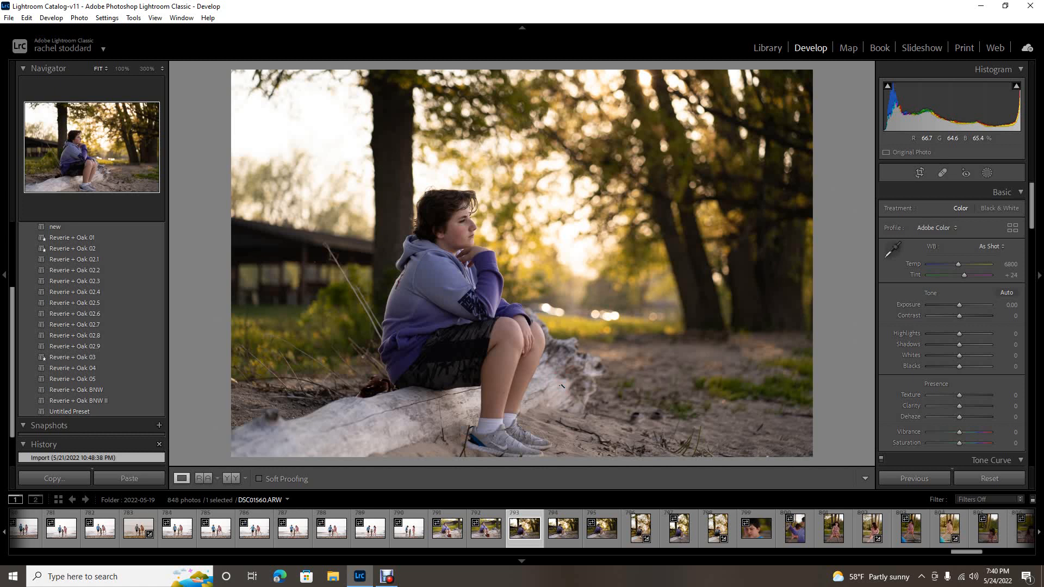
mouse_move(476, 343)
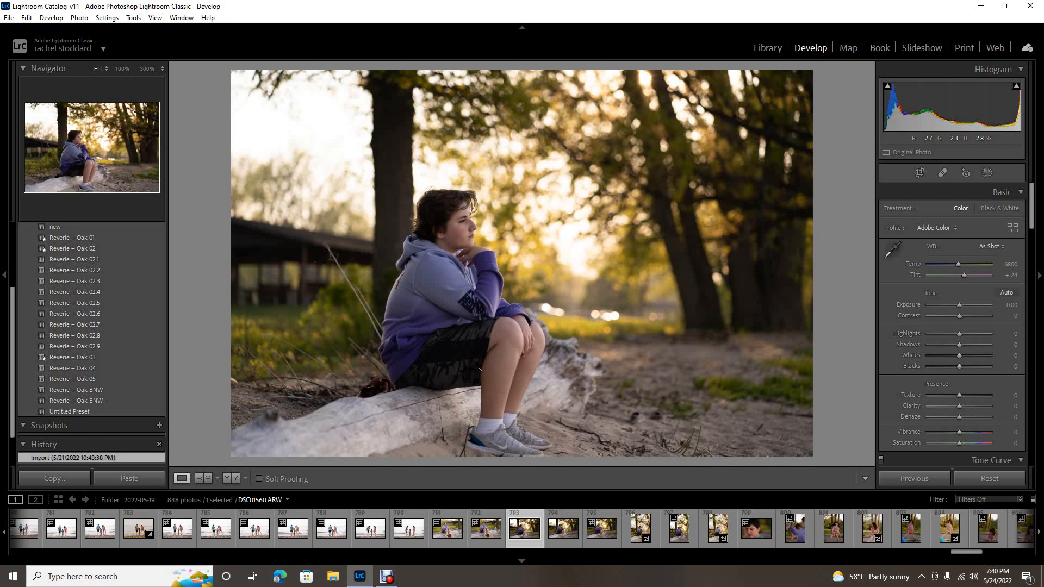
mouse_move(475, 286)
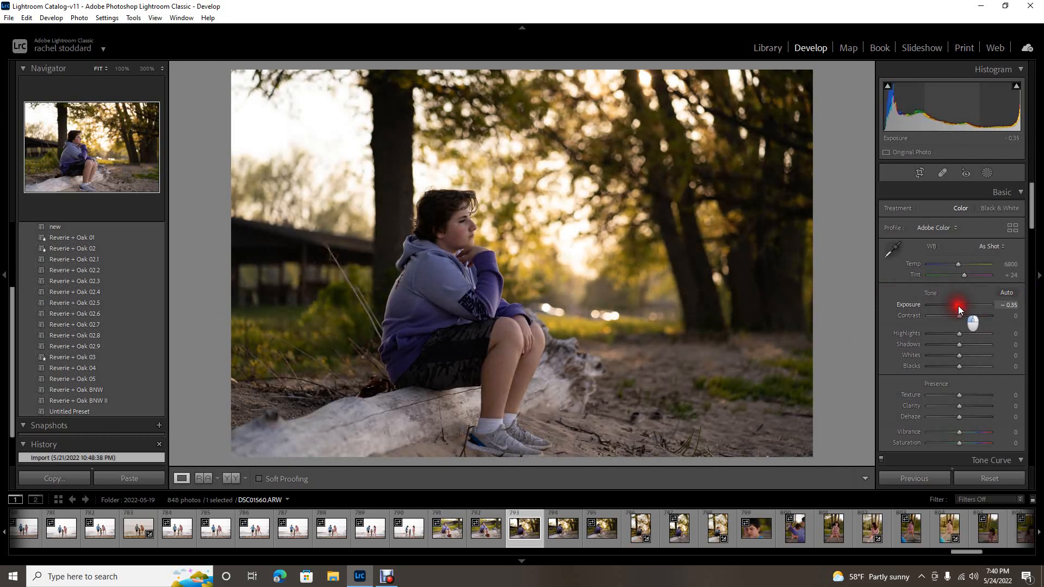
- Lower Exposure to about -0.35 and apply a Reverie + Oak preset
click(959, 305)
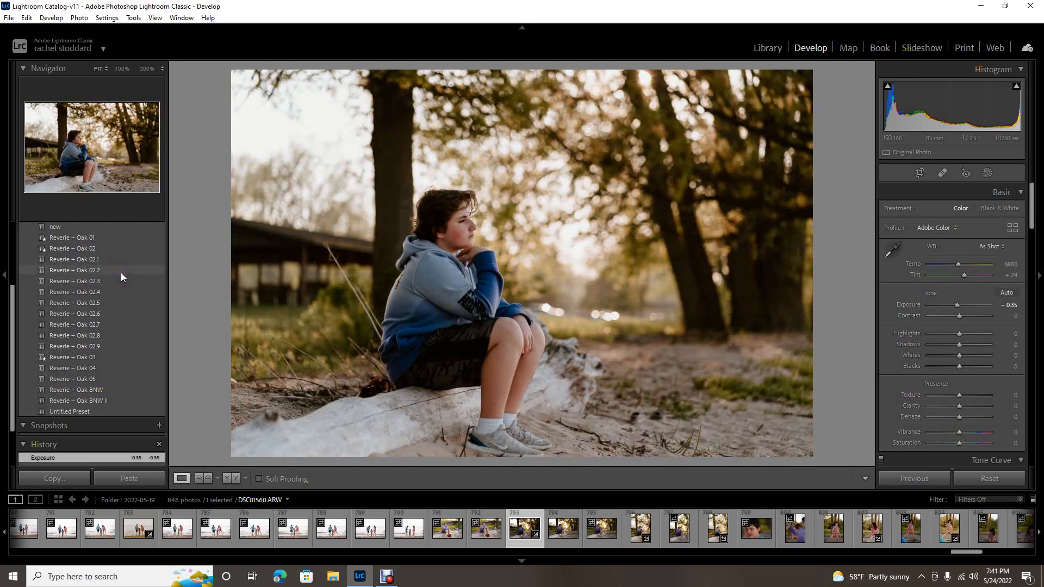
click(75, 269)
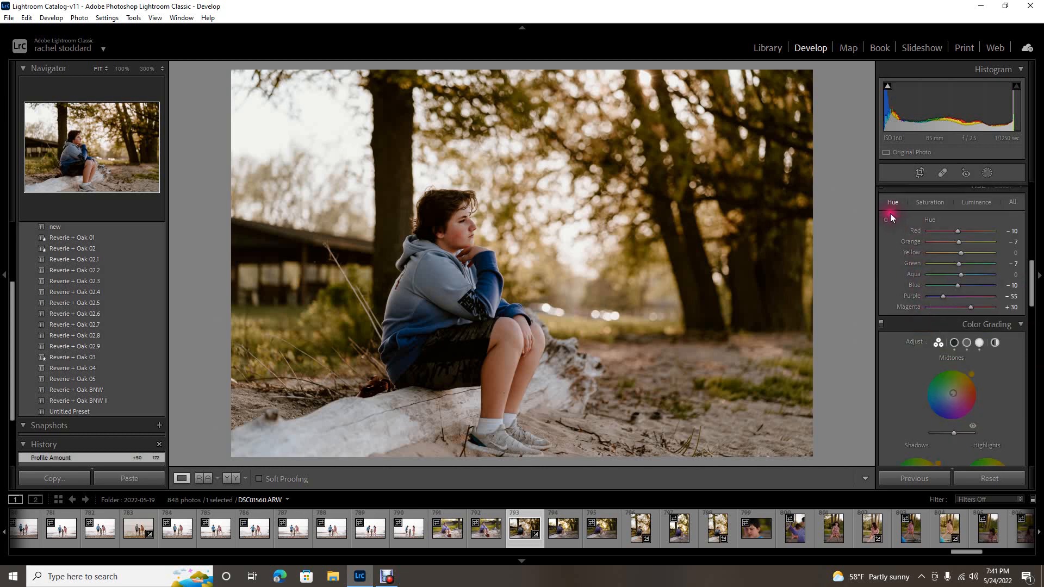
mouse_move(884, 219)
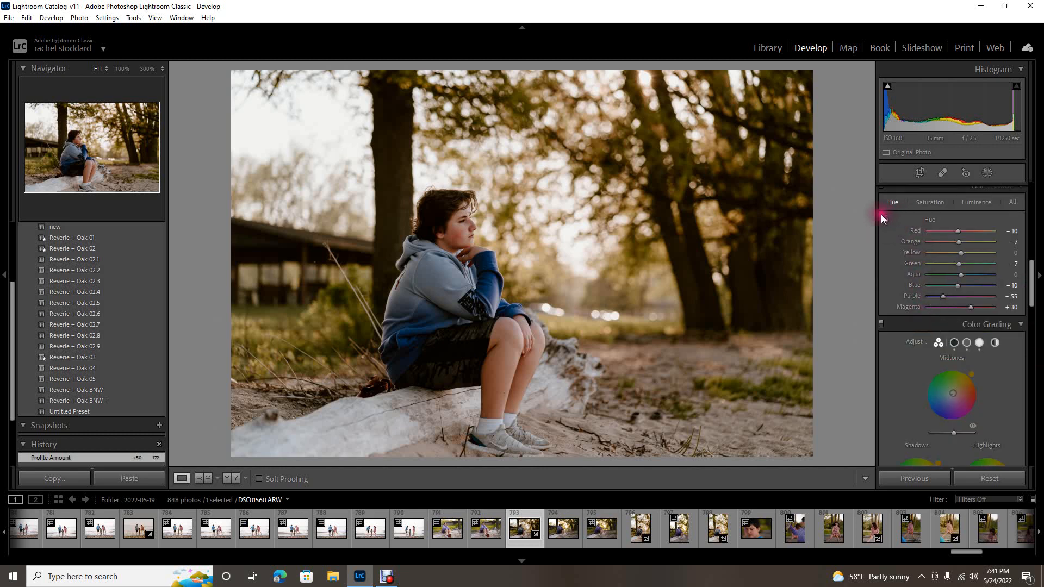
mouse_move(885, 221)
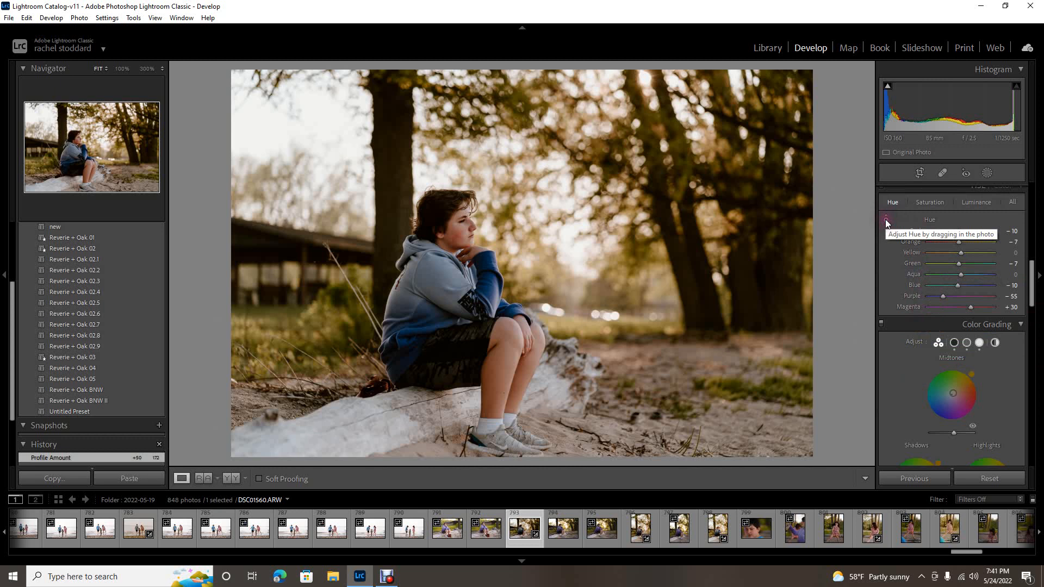
- Activate on-image Hue adjustment to shift foliage reds, oranges and yellows
click(886, 221)
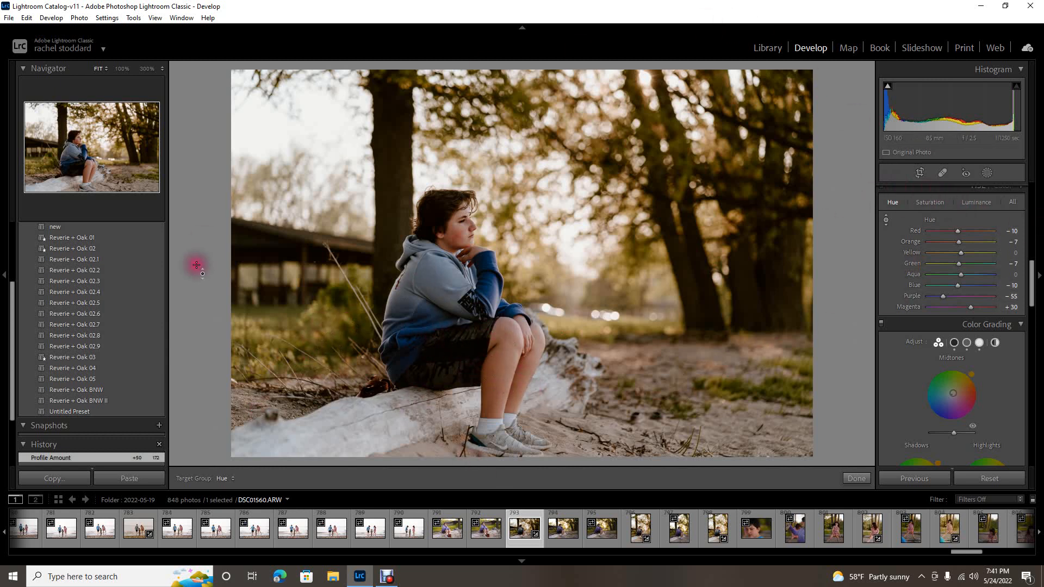
mouse_move(326, 425)
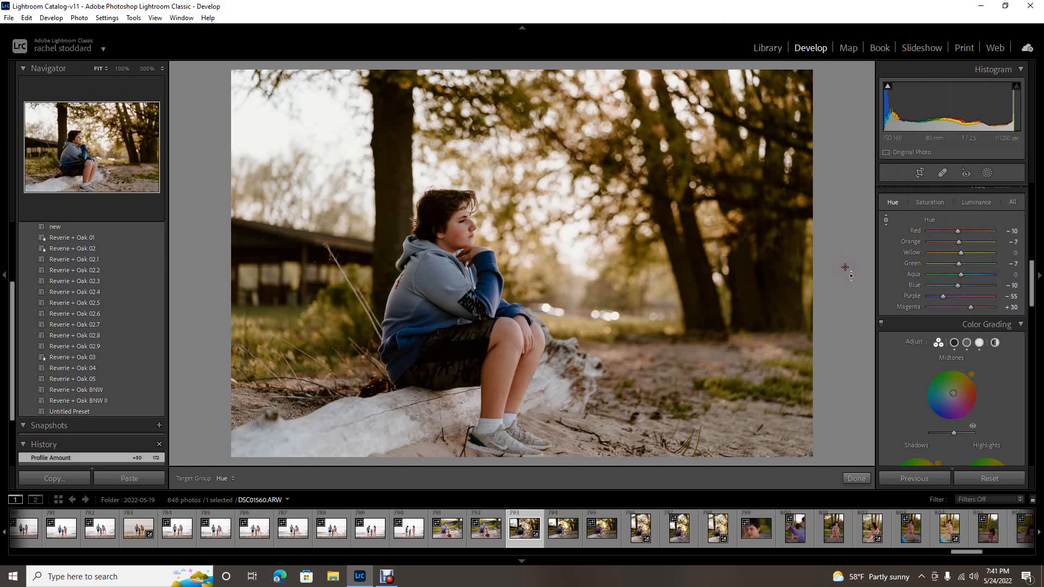
mouse_move(820, 278)
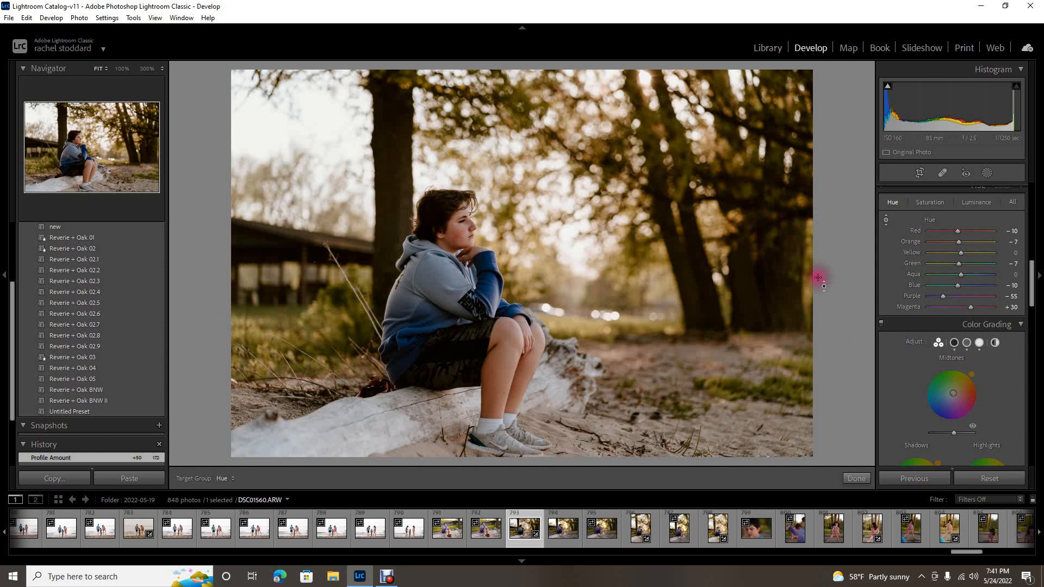
mouse_move(824, 308)
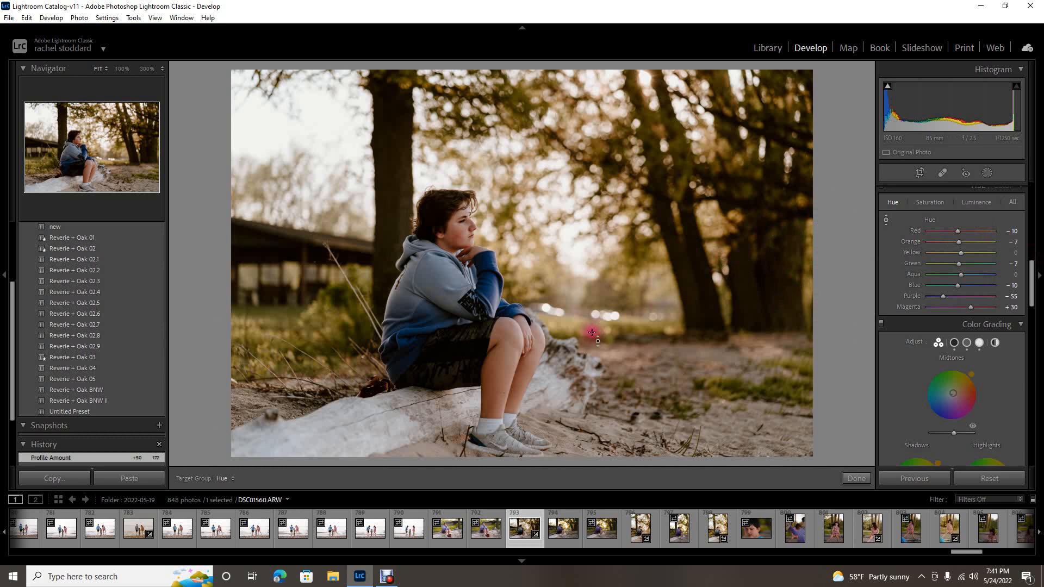
mouse_move(422, 345)
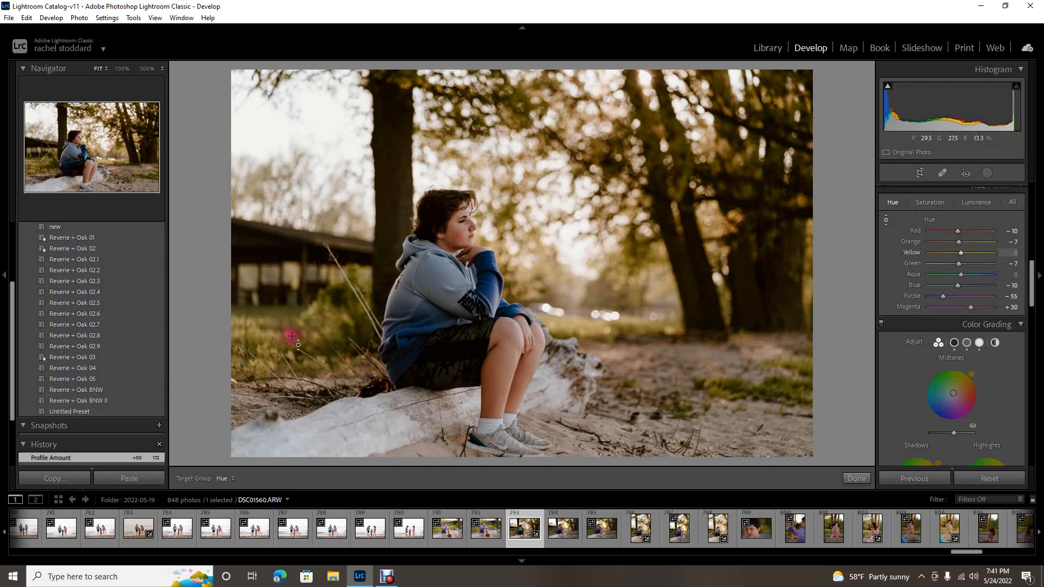
mouse_move(304, 361)
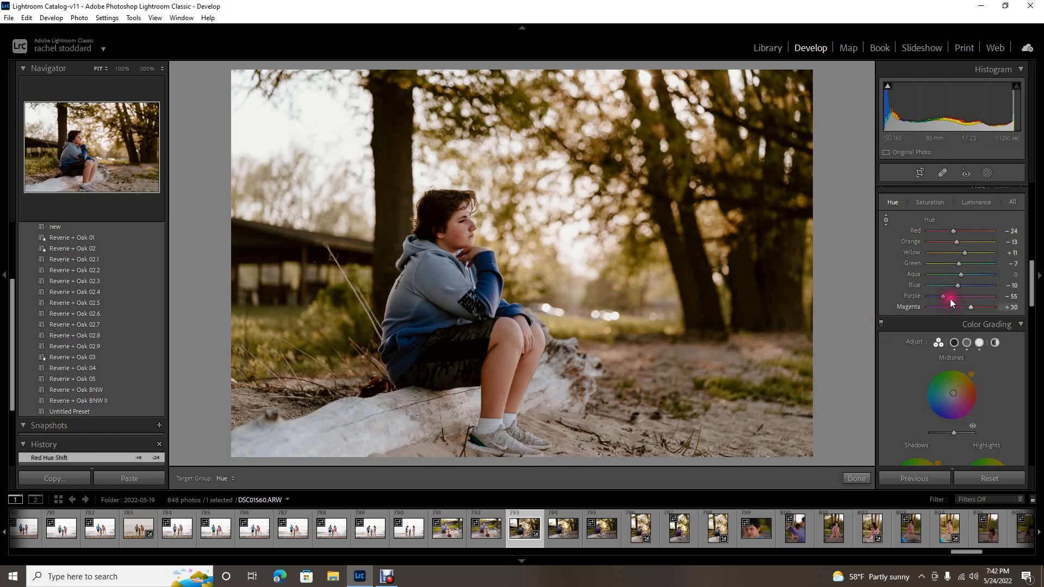
mouse_move(964, 257)
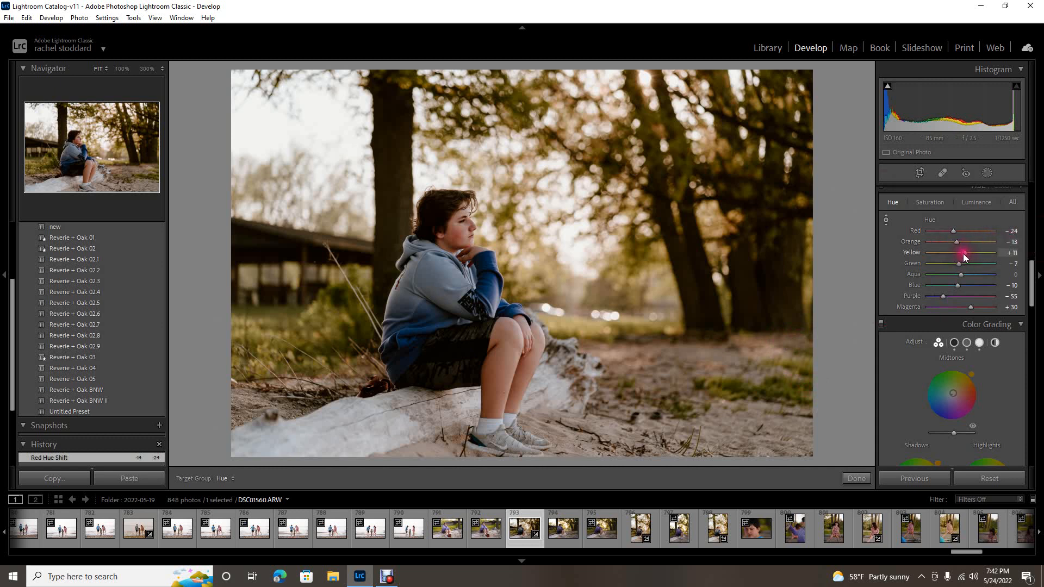
mouse_move(791, 373)
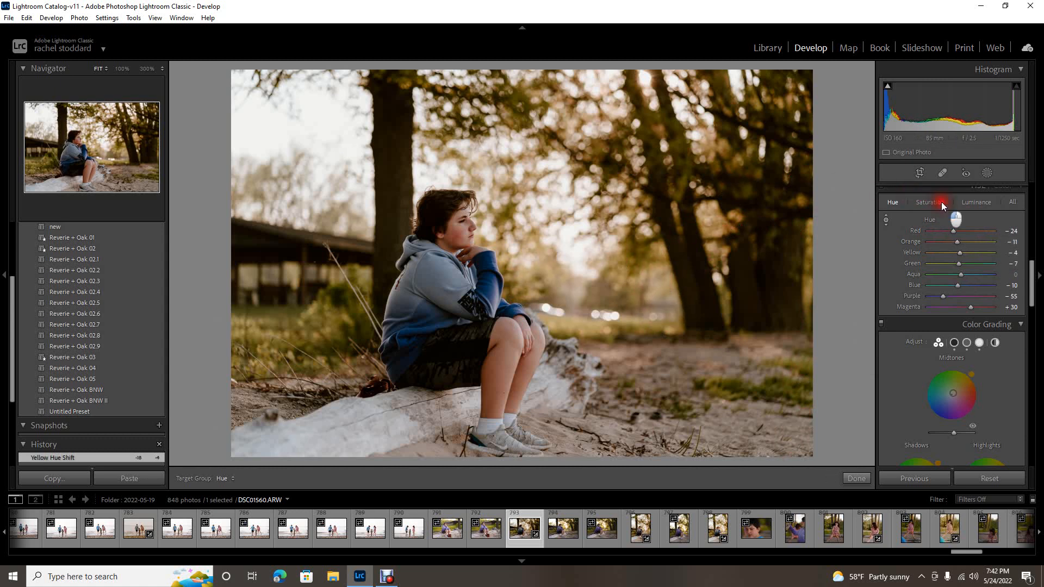
- Switch the targeted tool to Saturation for the grass, then to Luminance
click(930, 203)
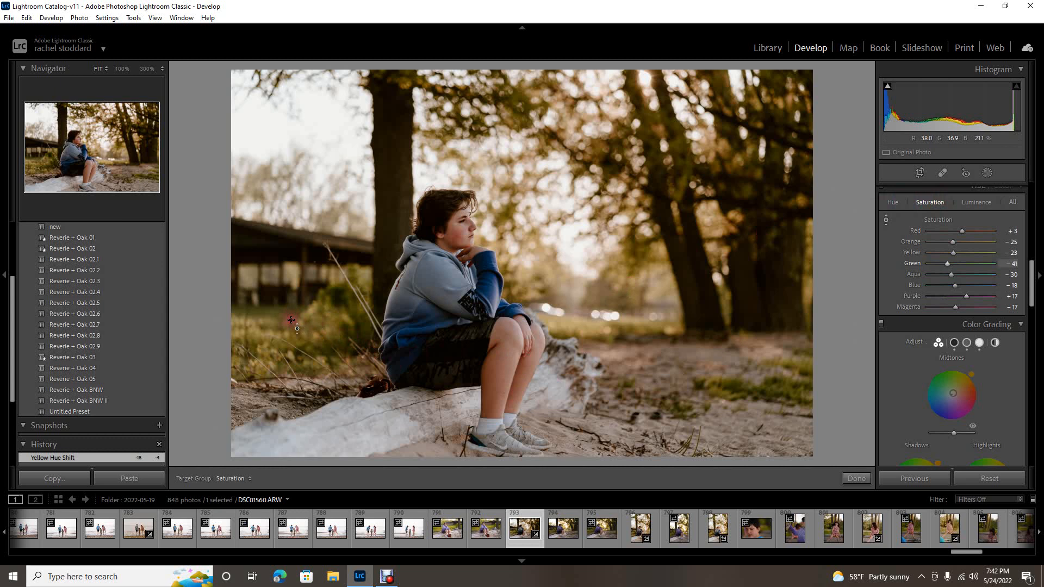
mouse_move(662, 277)
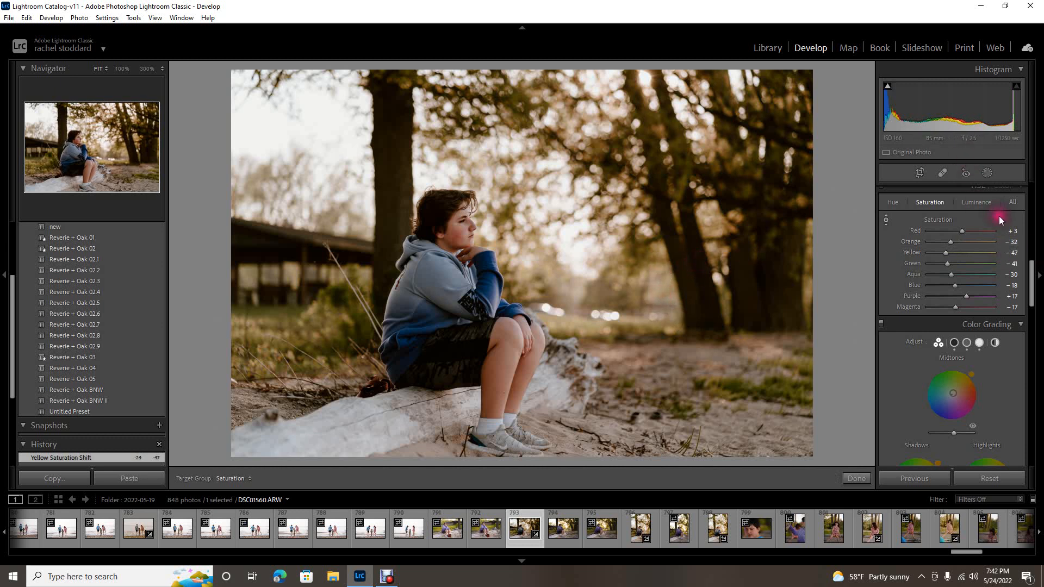
click(977, 202)
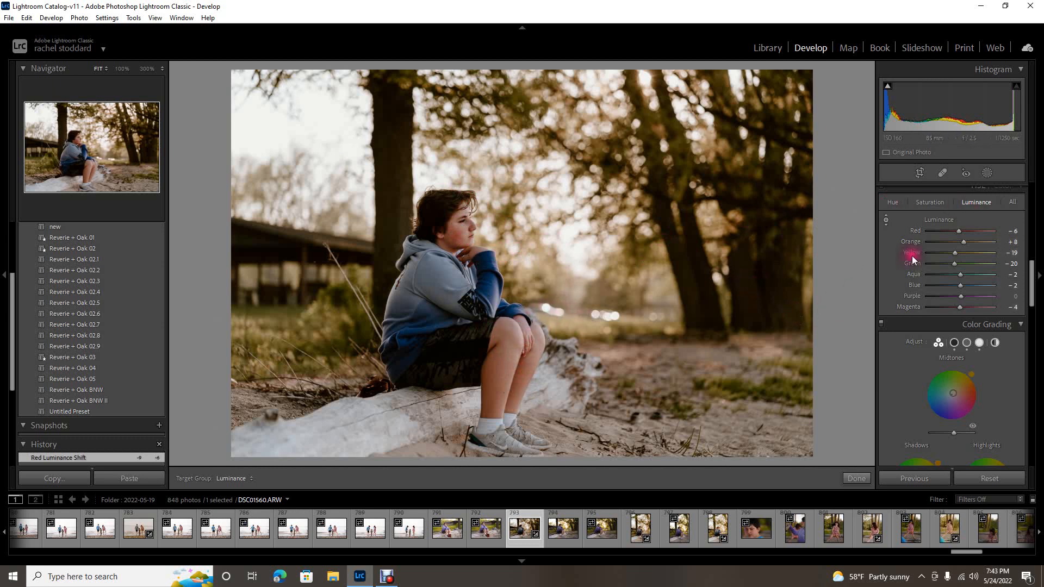
mouse_move(838, 292)
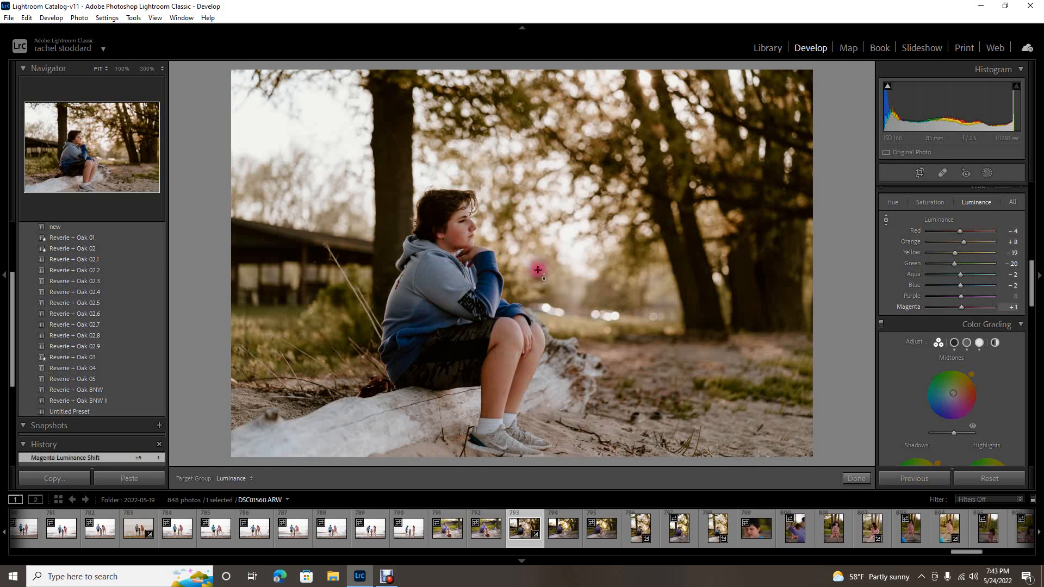
mouse_move(633, 302)
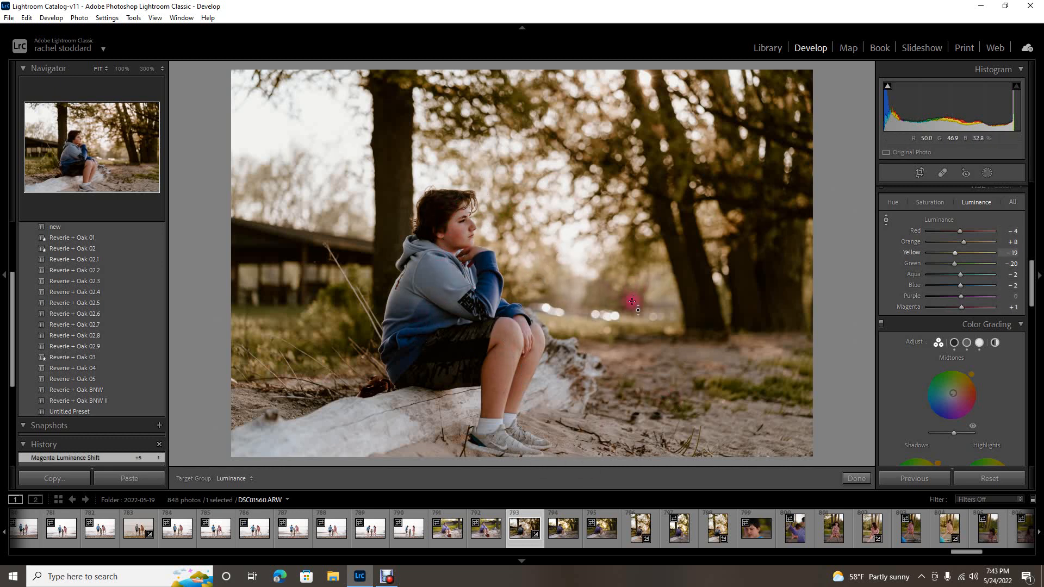
mouse_move(853, 248)
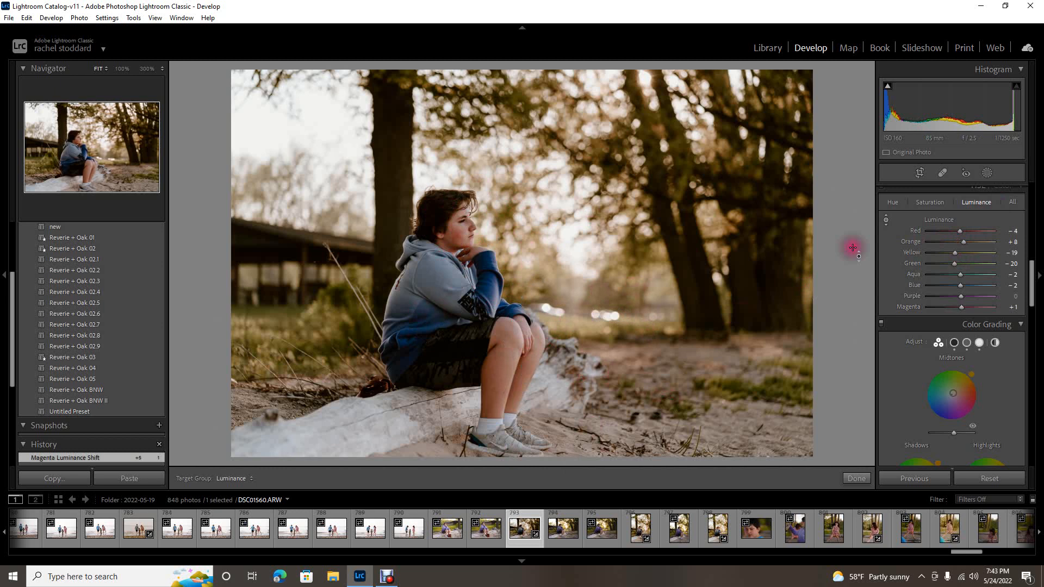
mouse_move(954, 227)
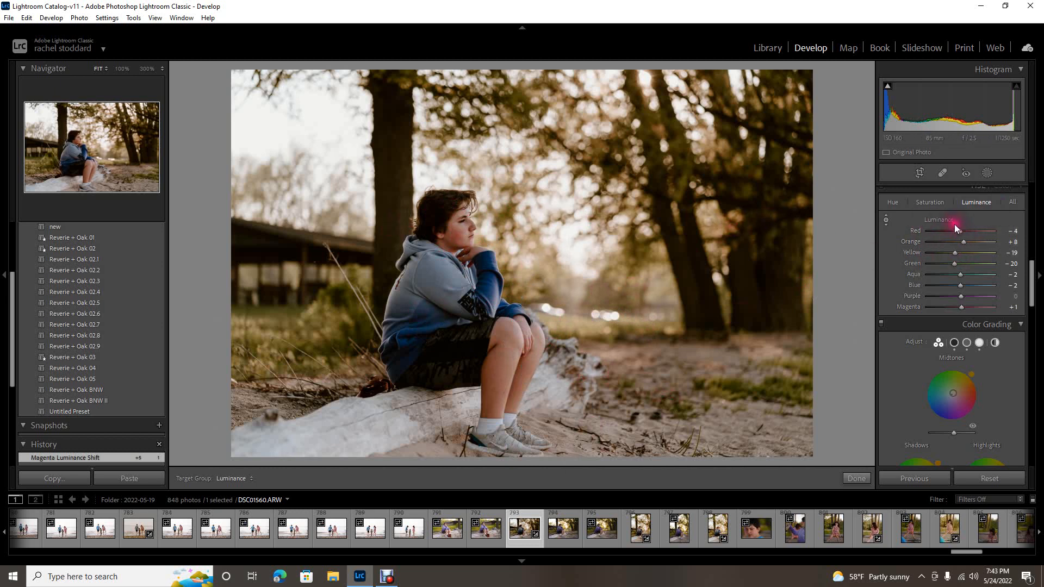
mouse_move(513, 351)
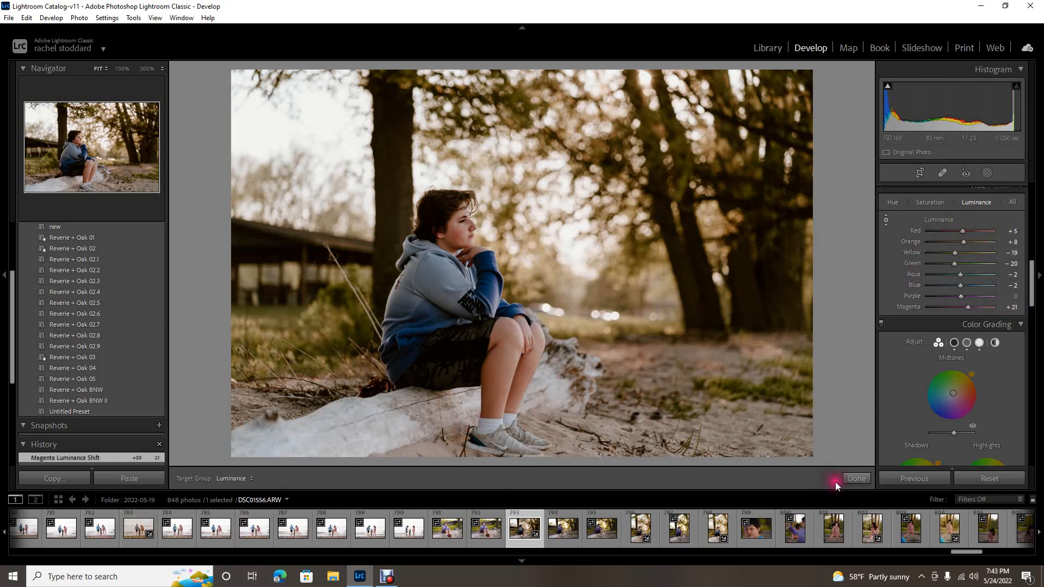
- Finish the in-photo luminance work with Magenta +21, Red +5, Orange +8
click(856, 478)
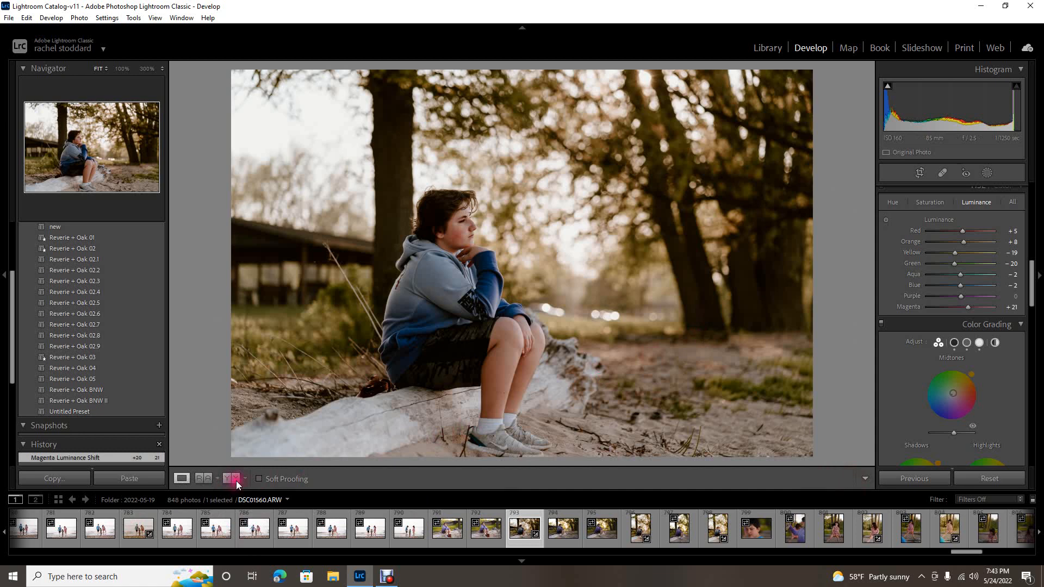
- Compare Before/After and shift the hoodie's Blue hue directly on the photo
click(226, 479)
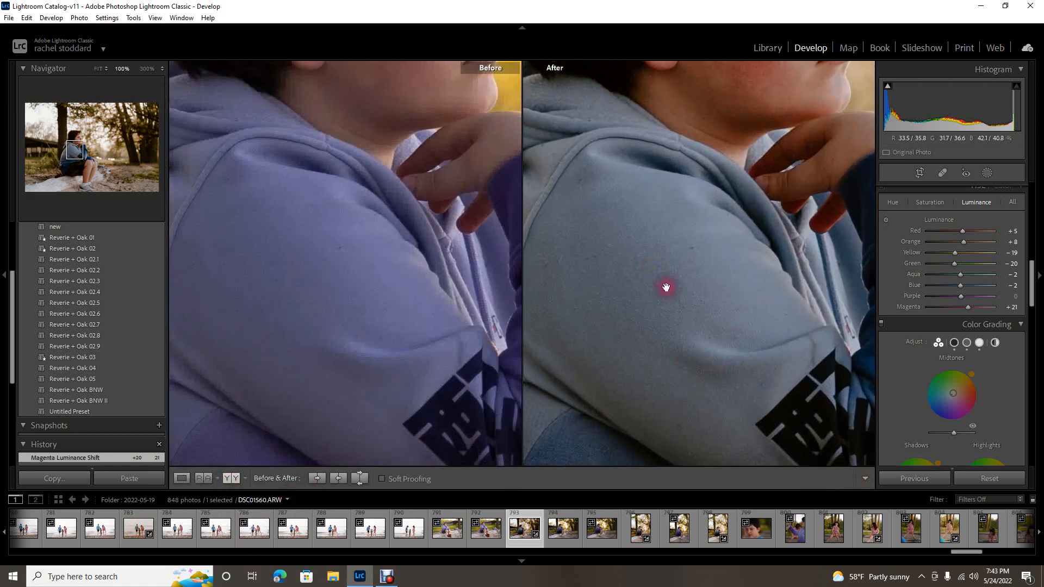
mouse_move(667, 272)
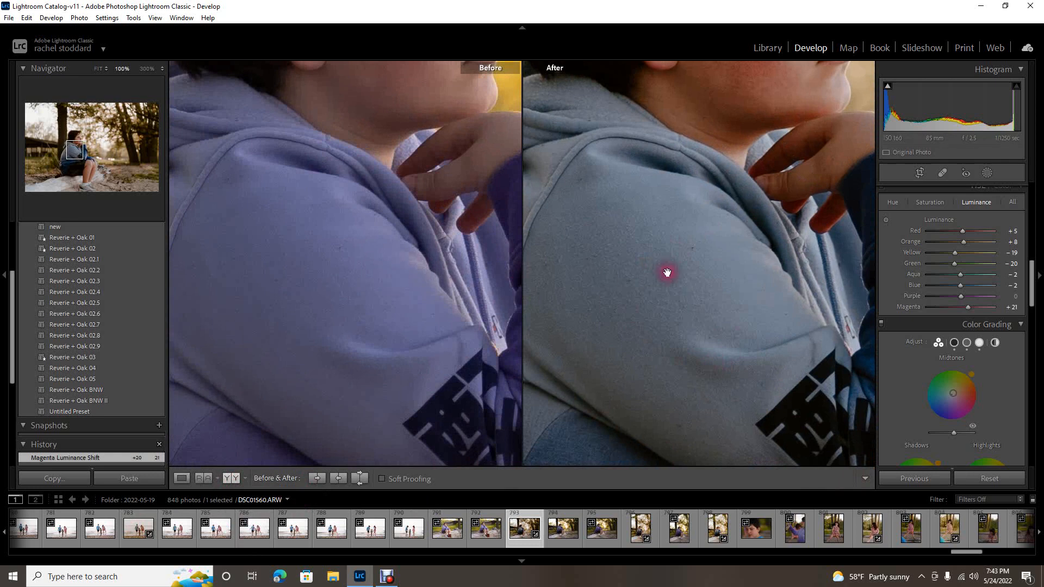
mouse_move(660, 304)
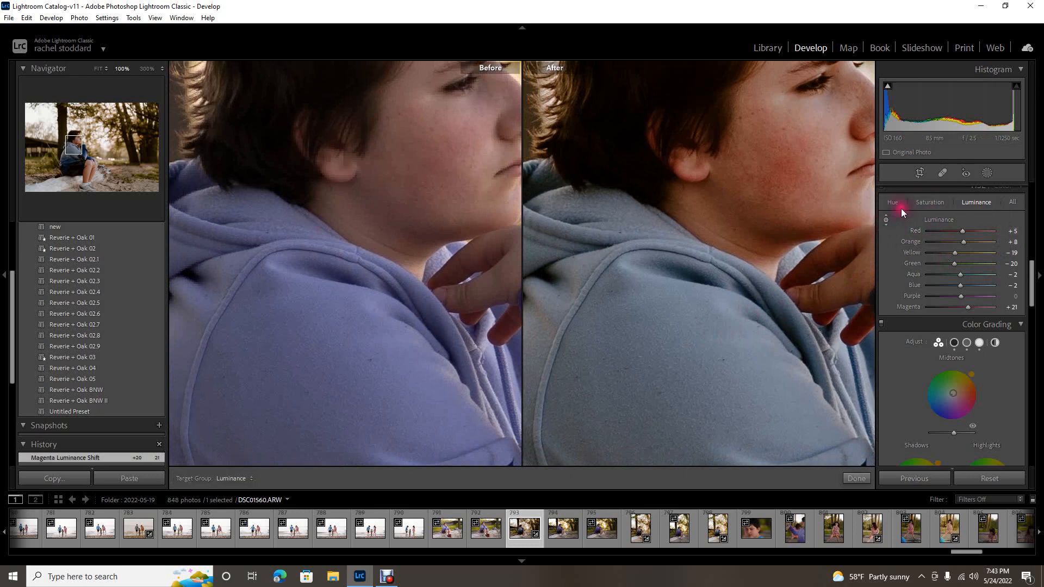
click(892, 202)
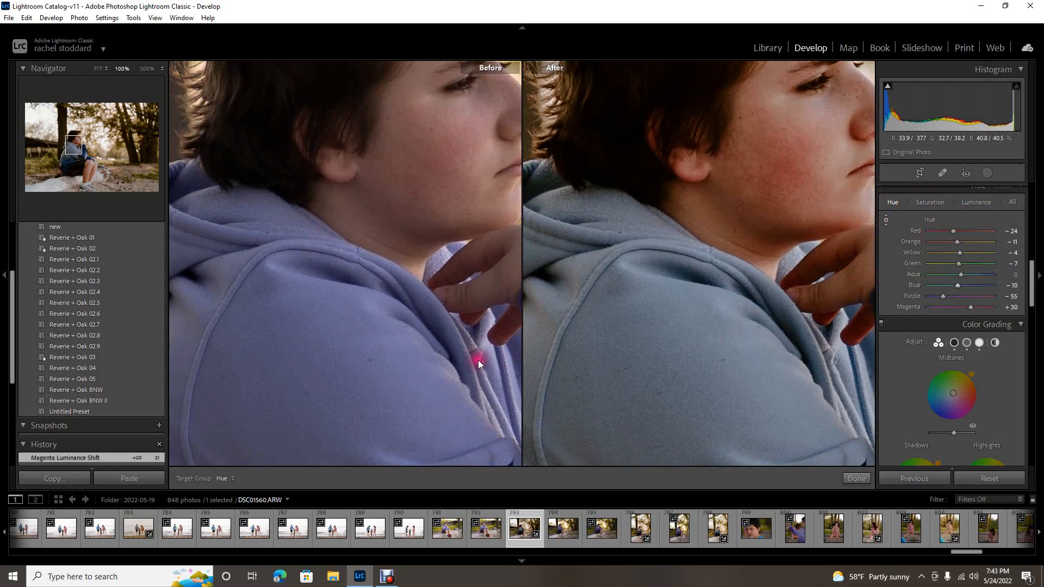
mouse_move(659, 345)
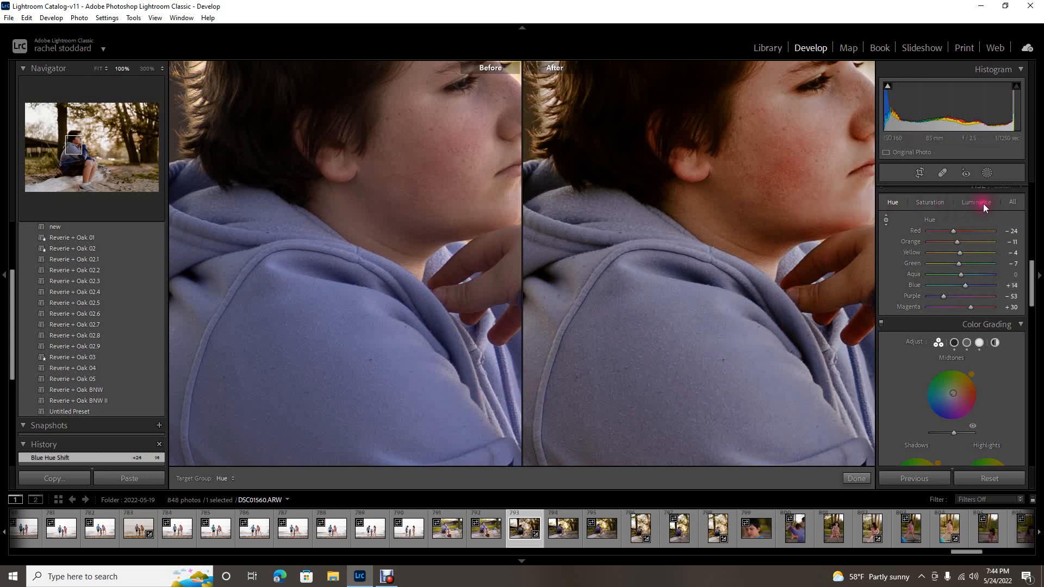
- Show the per-colour luminance adjustments before returning to the full portrait
click(977, 202)
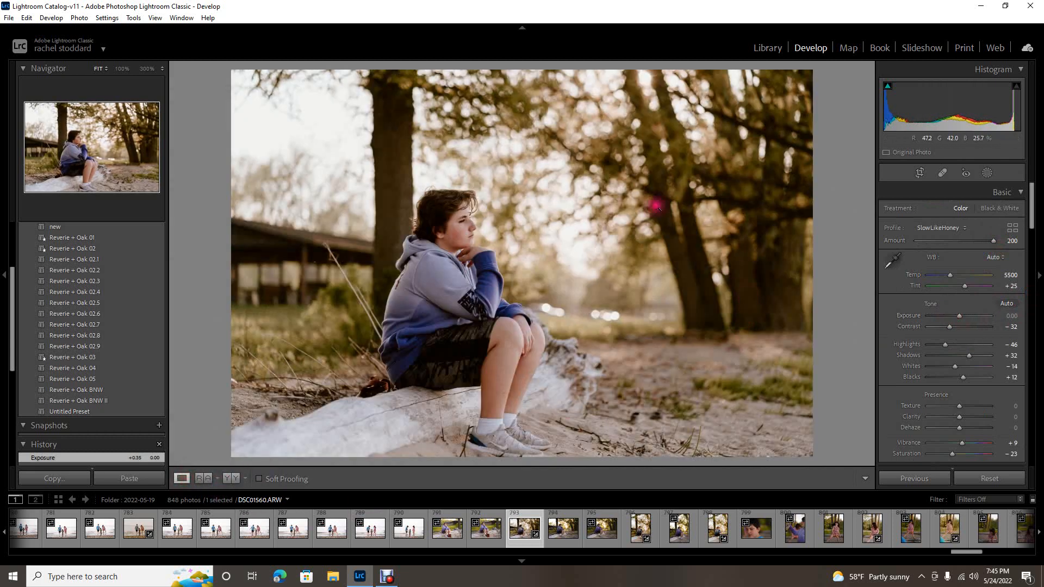
- Enable tone-curve adjustment from the photo to mute a midtone point near 107/105
scroll(down, 3)
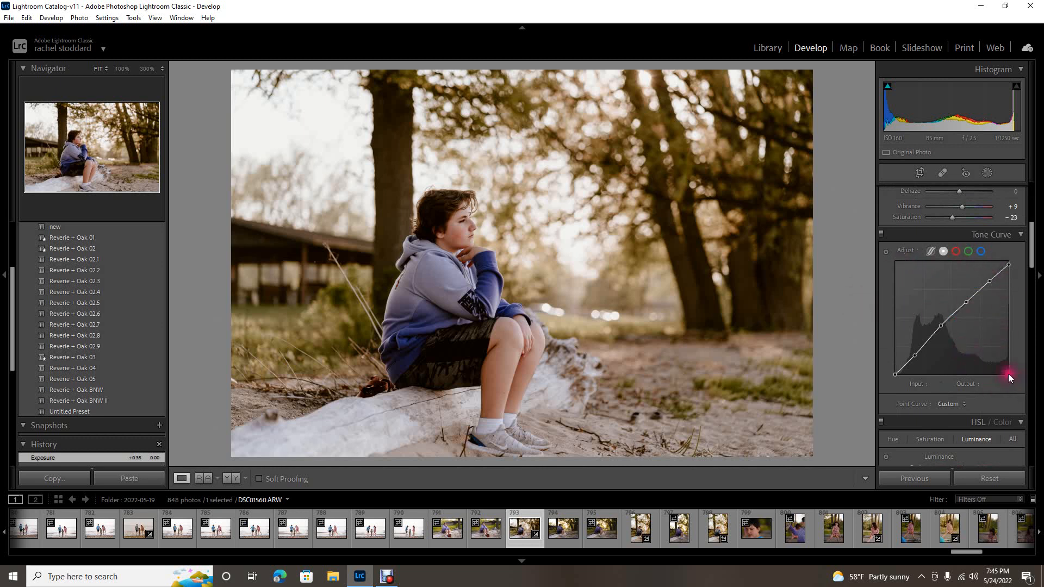
mouse_move(906, 320)
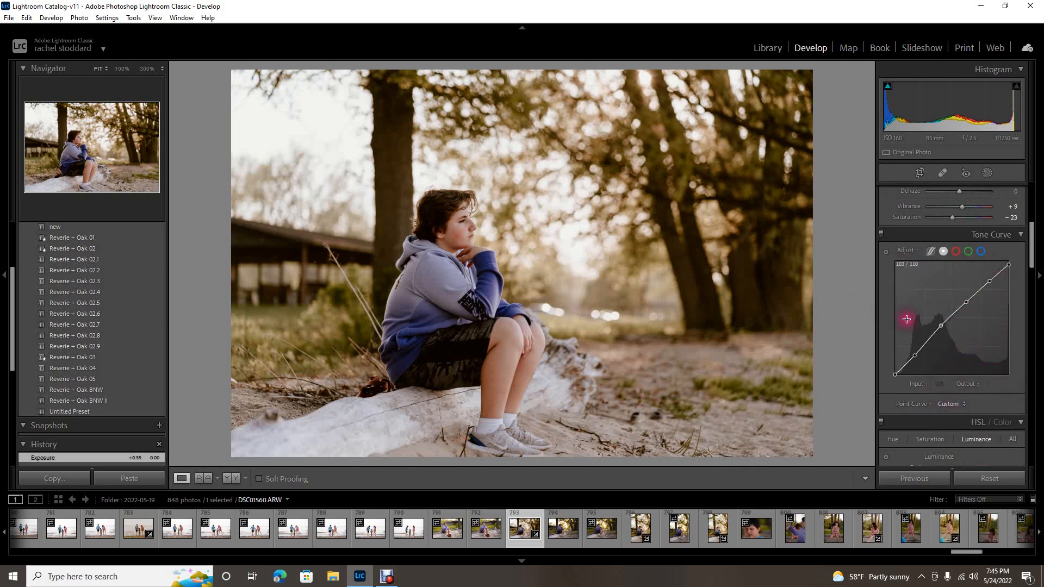
mouse_move(671, 381)
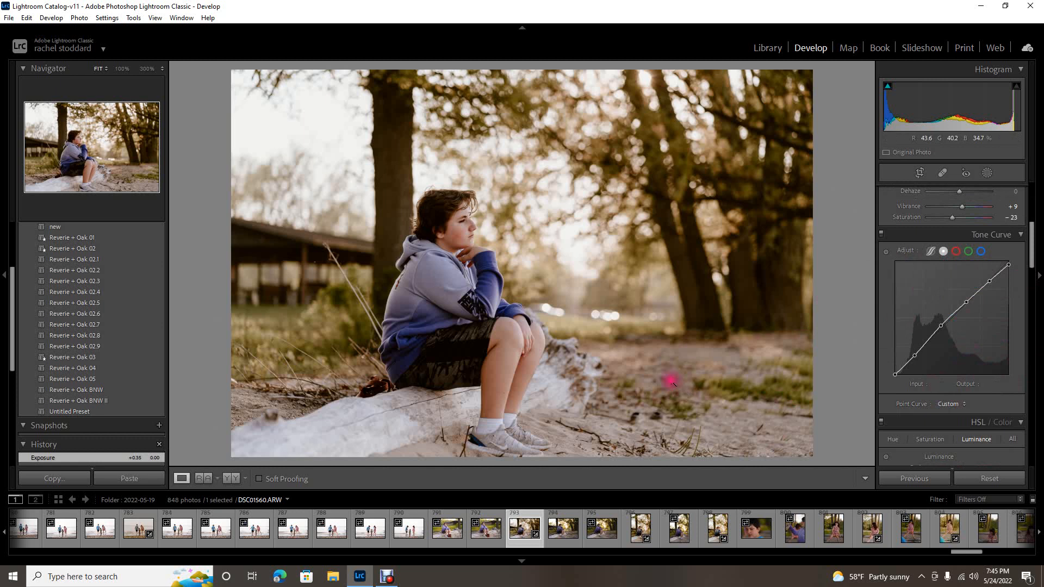
mouse_move(793, 342)
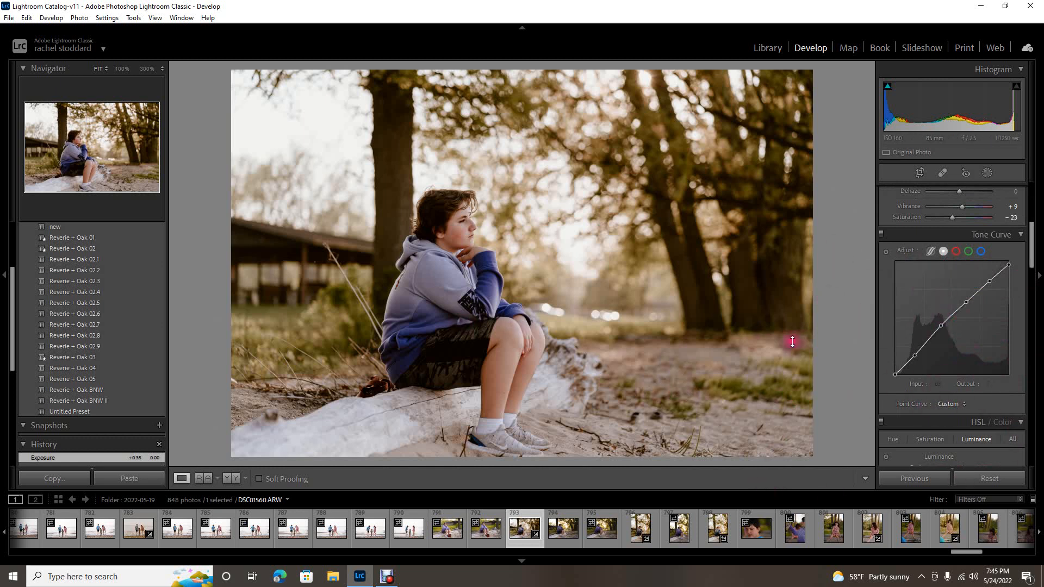
mouse_move(254, 384)
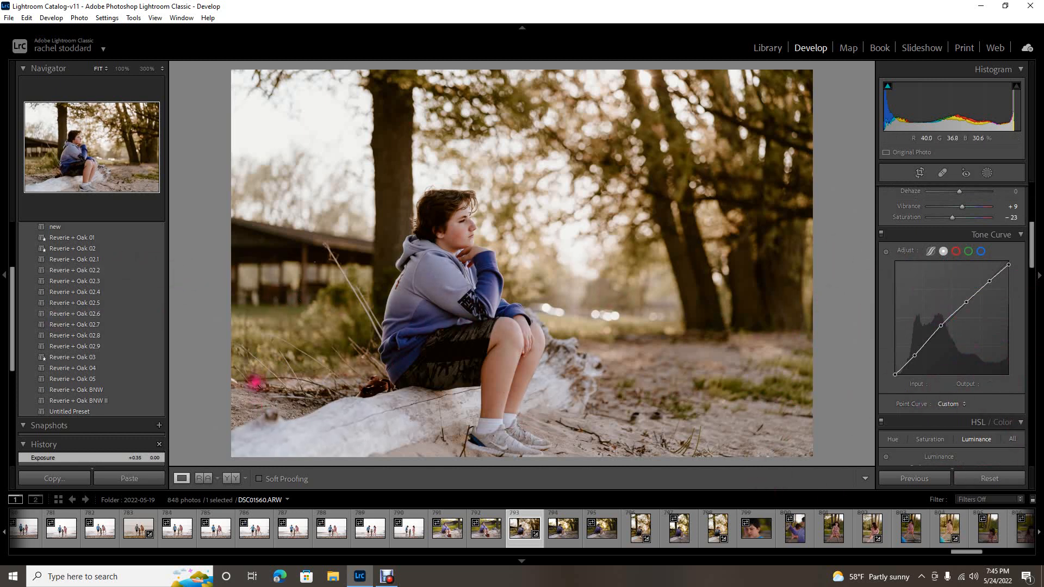
mouse_move(551, 181)
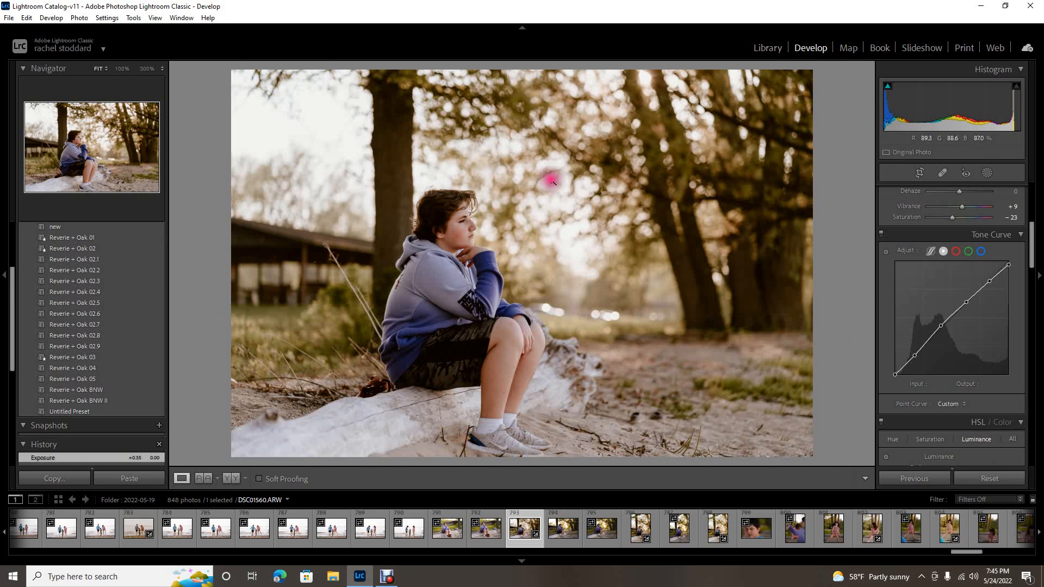
mouse_move(683, 231)
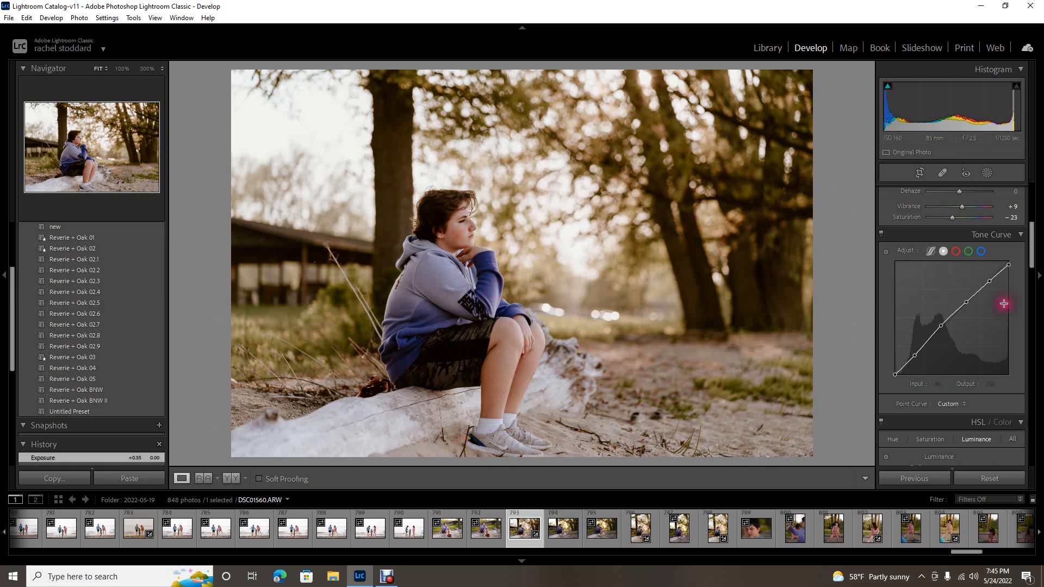
mouse_move(829, 262)
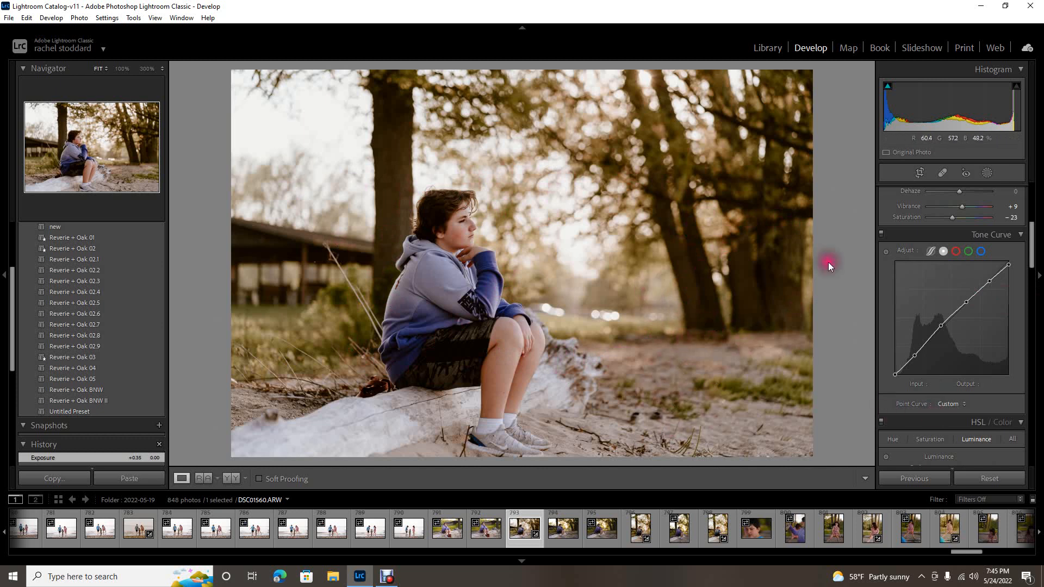
mouse_move(901, 297)
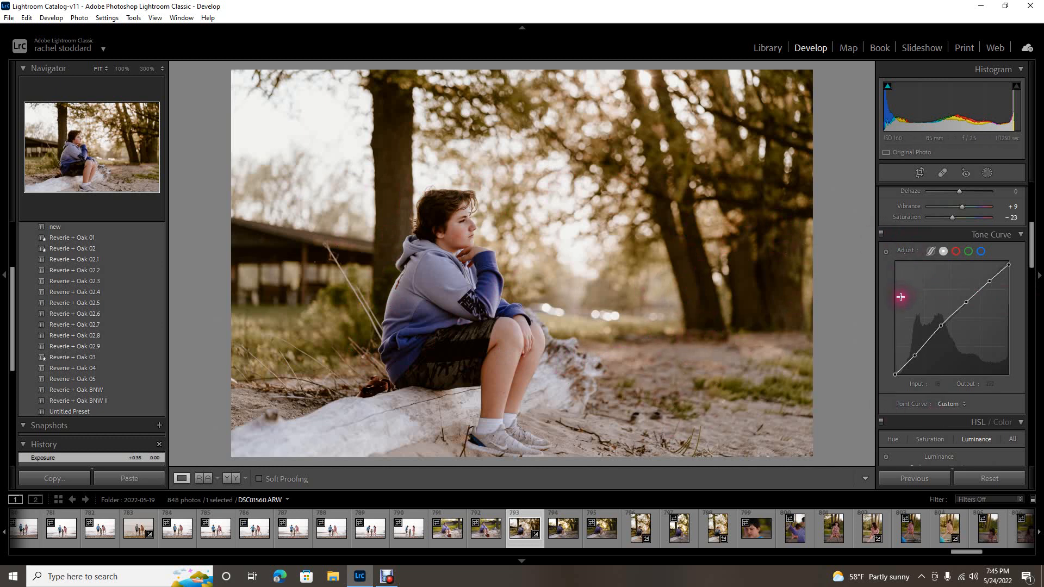
mouse_move(712, 310)
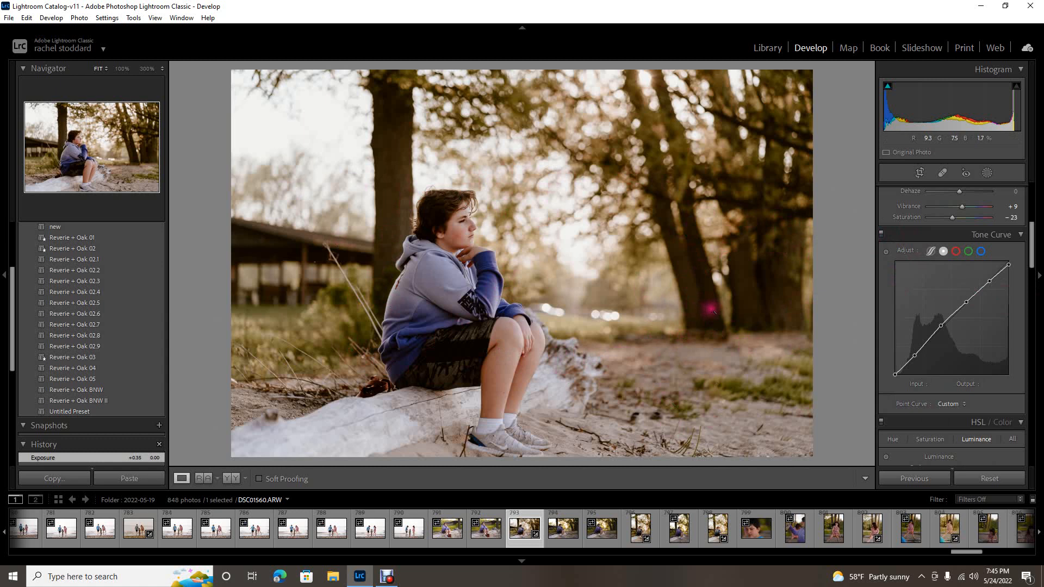
mouse_move(722, 295)
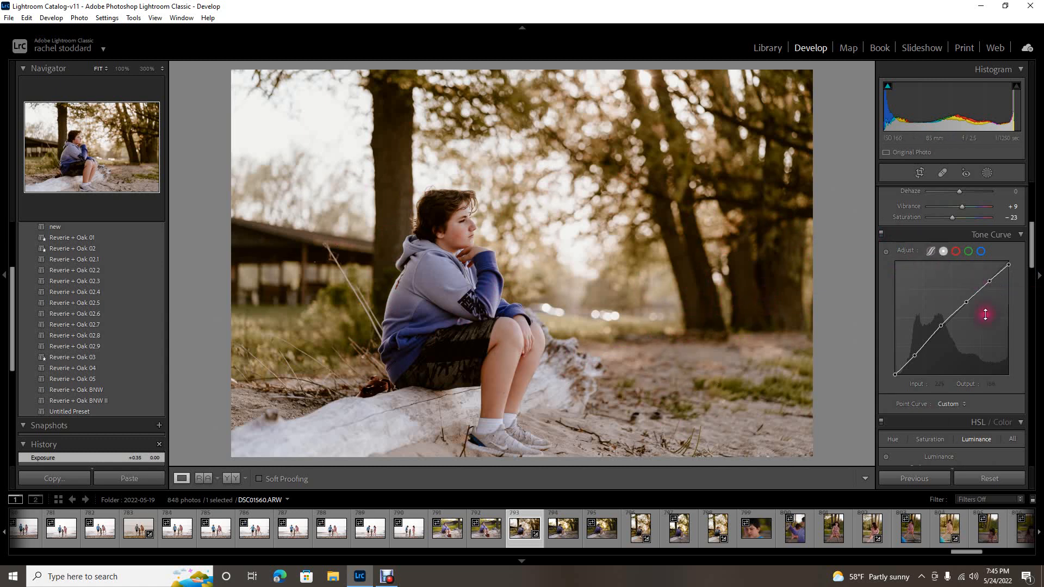
mouse_move(887, 251)
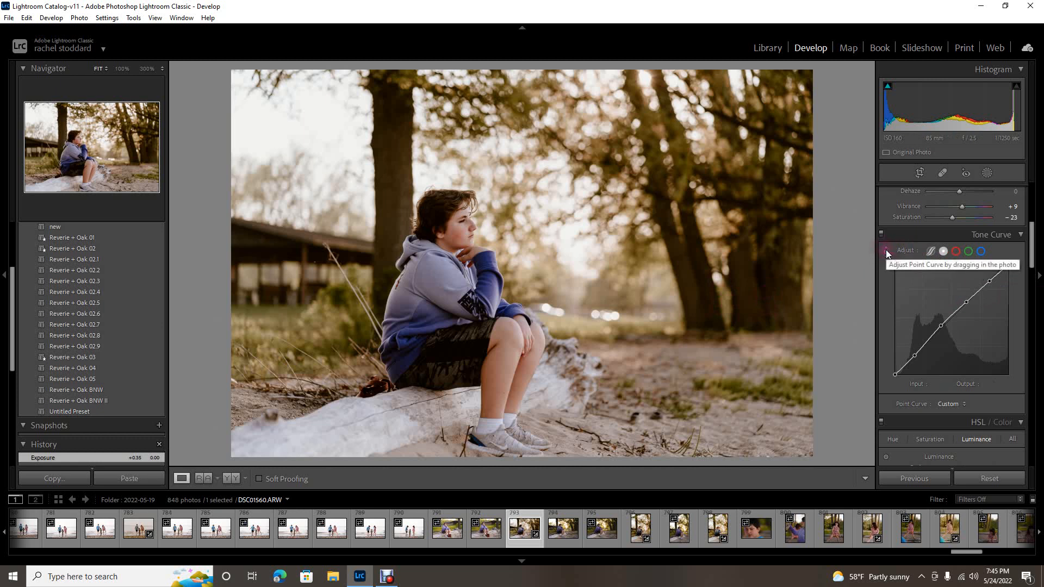
click(885, 252)
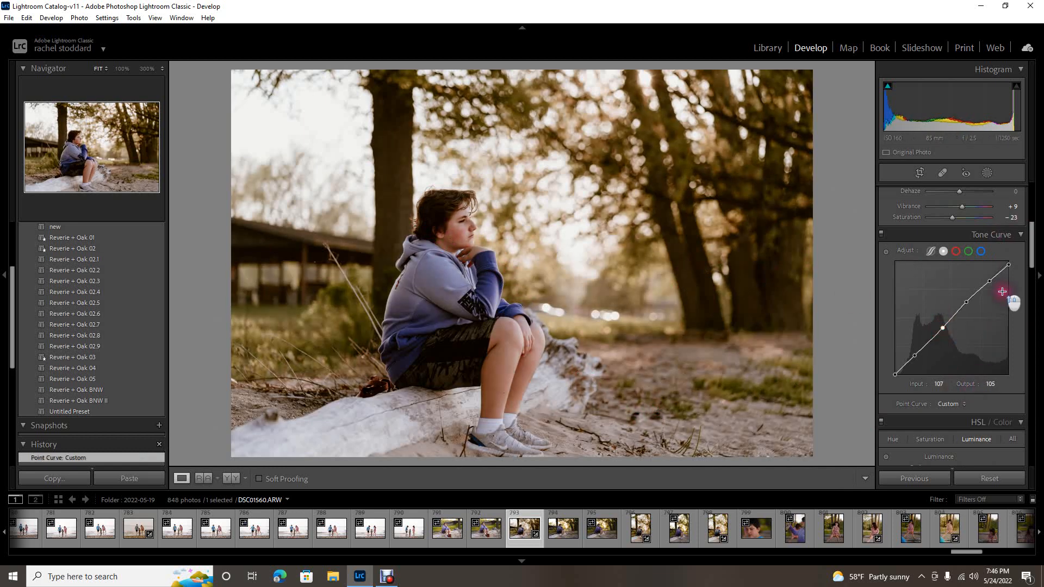
- Lift Exposure to about +0.18 in Basic, then move down to HSL Luminance
scroll(up, 3)
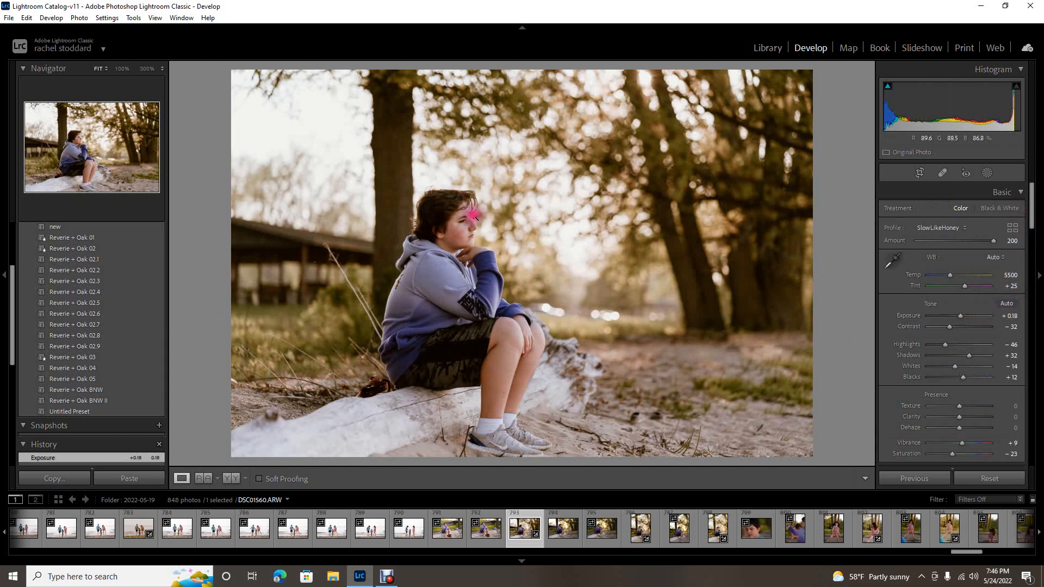
mouse_move(545, 330)
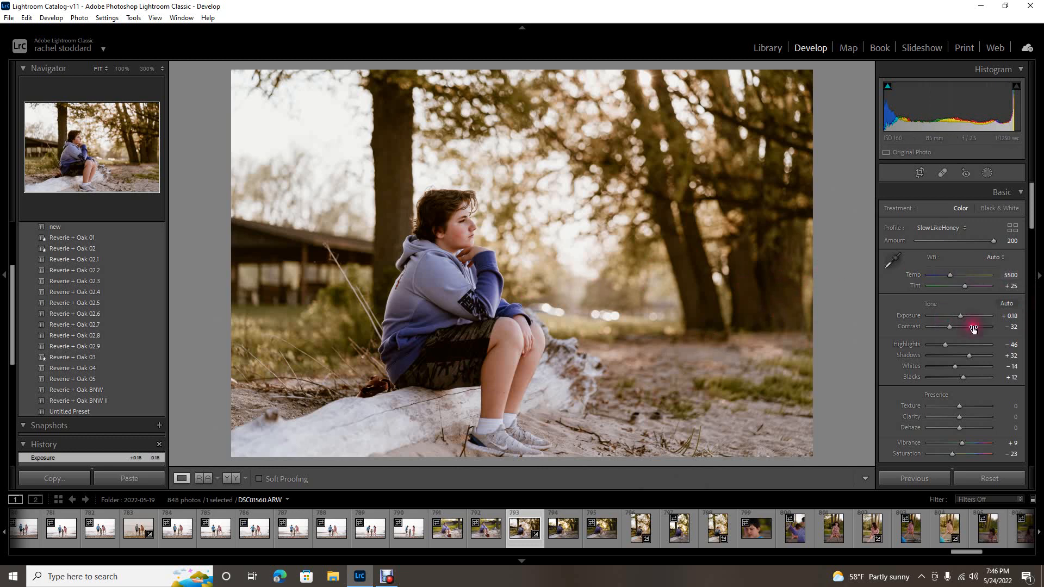
scroll(down, 3)
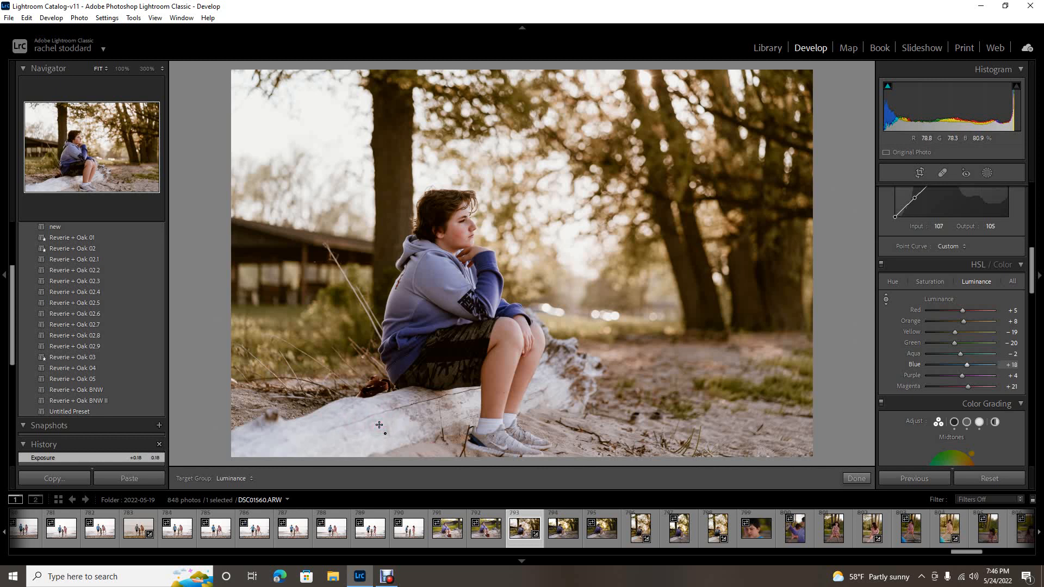
- Brighten the sand's green and yellow luminance, then select a later photo in the filmstrip
click(373, 420)
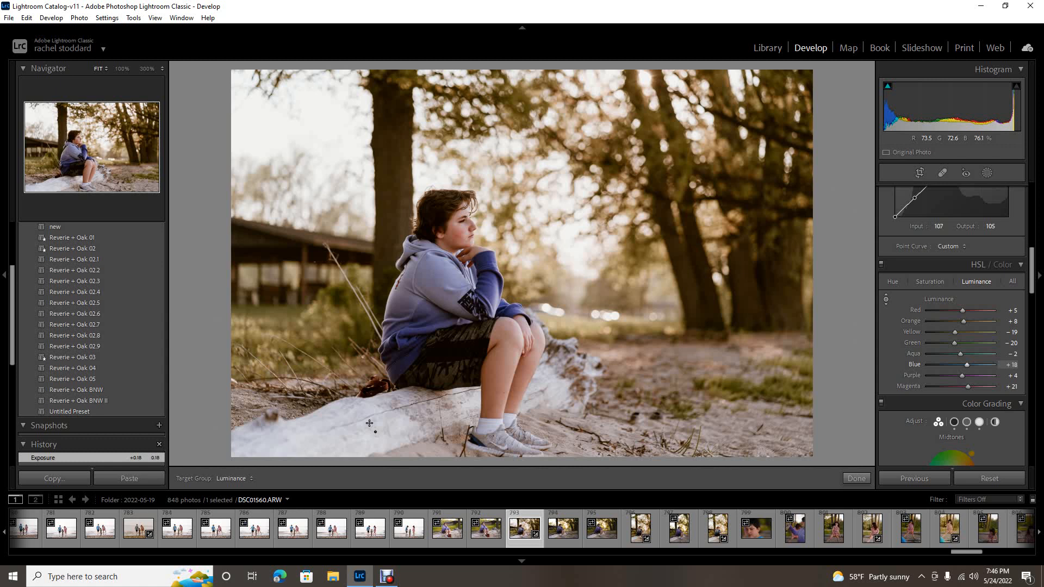
click(372, 423)
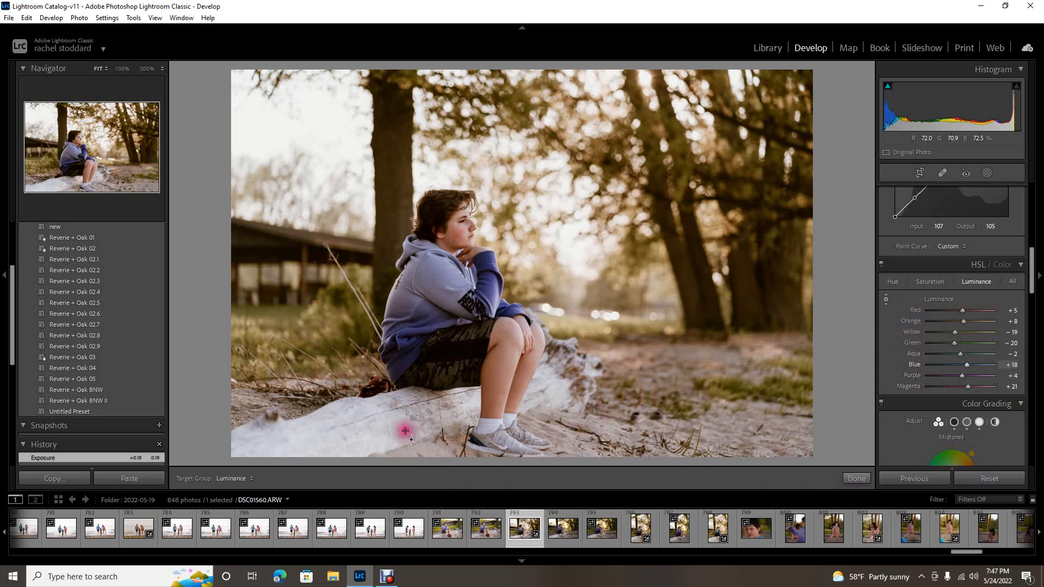
mouse_move(396, 426)
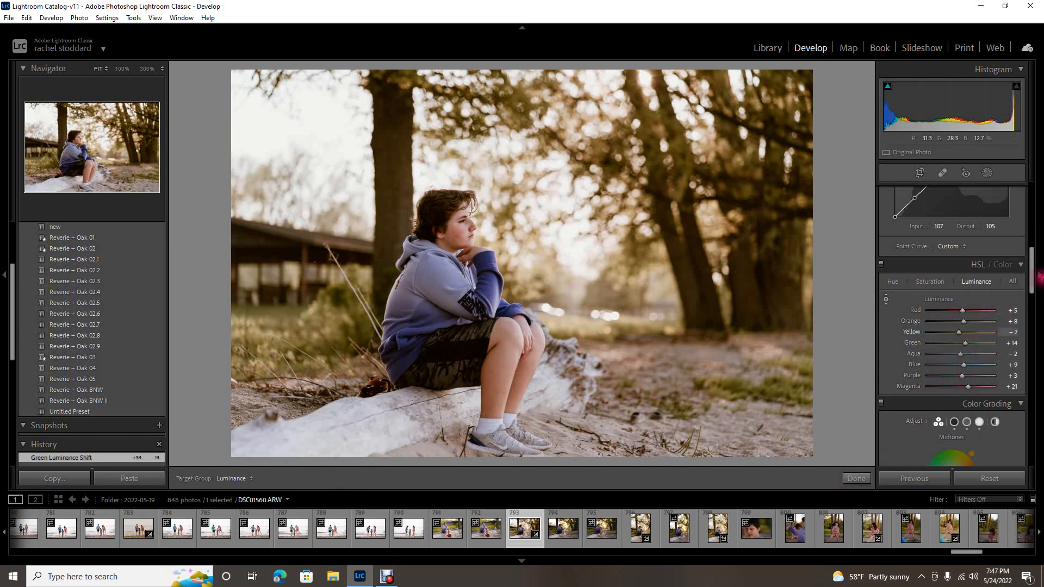
mouse_move(1028, 199)
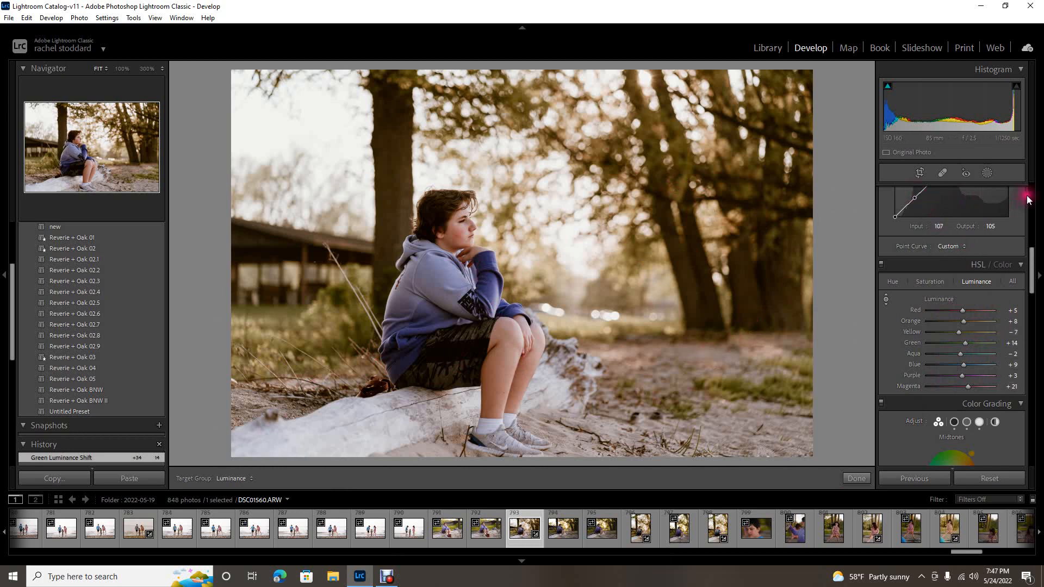
click(718, 529)
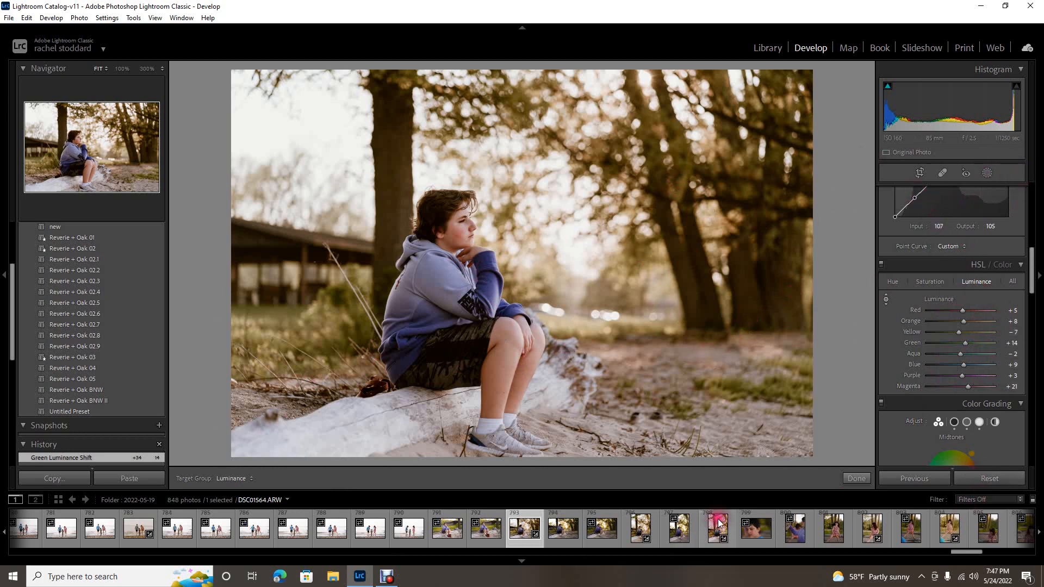